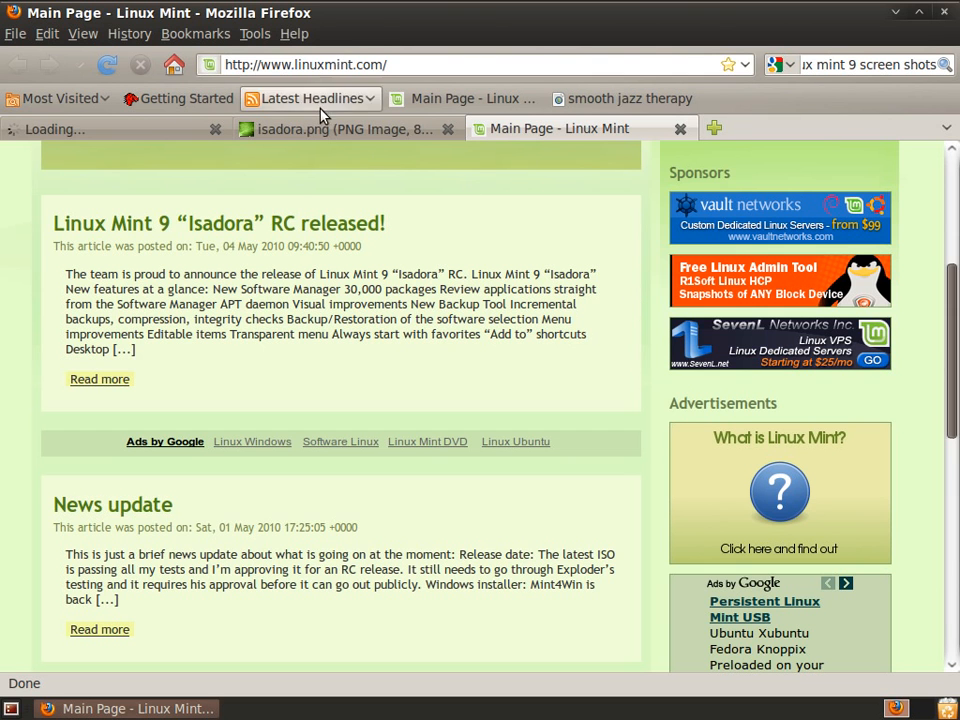
Step: View the Isadora desktop screenshot, return to the Linux Mint page and enter the full RC announcement post
left_click(340, 128)
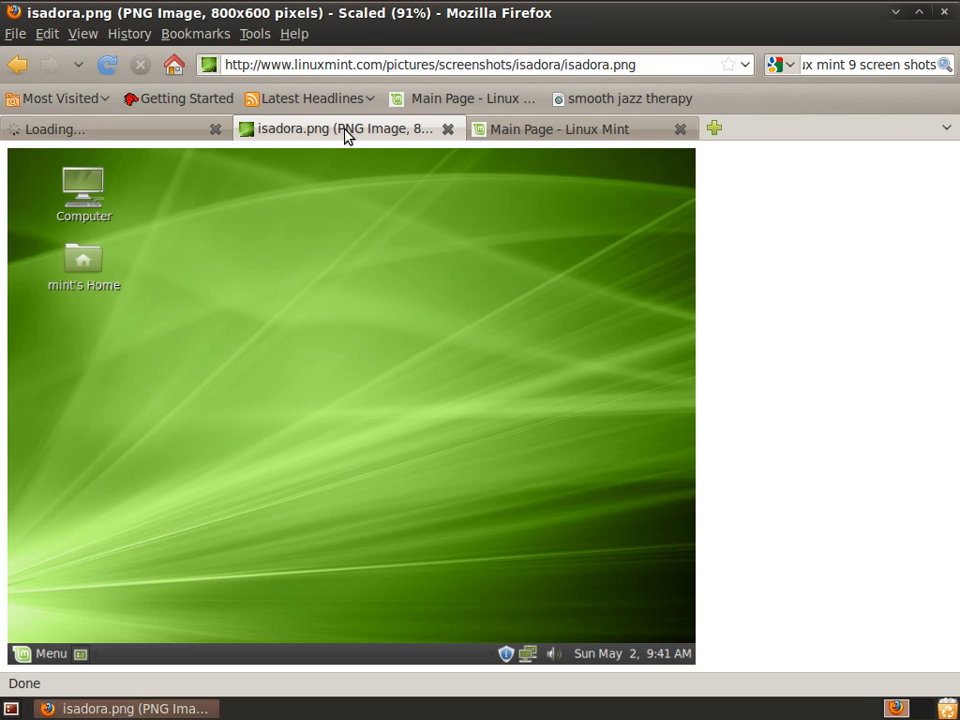
left_click(560, 128)
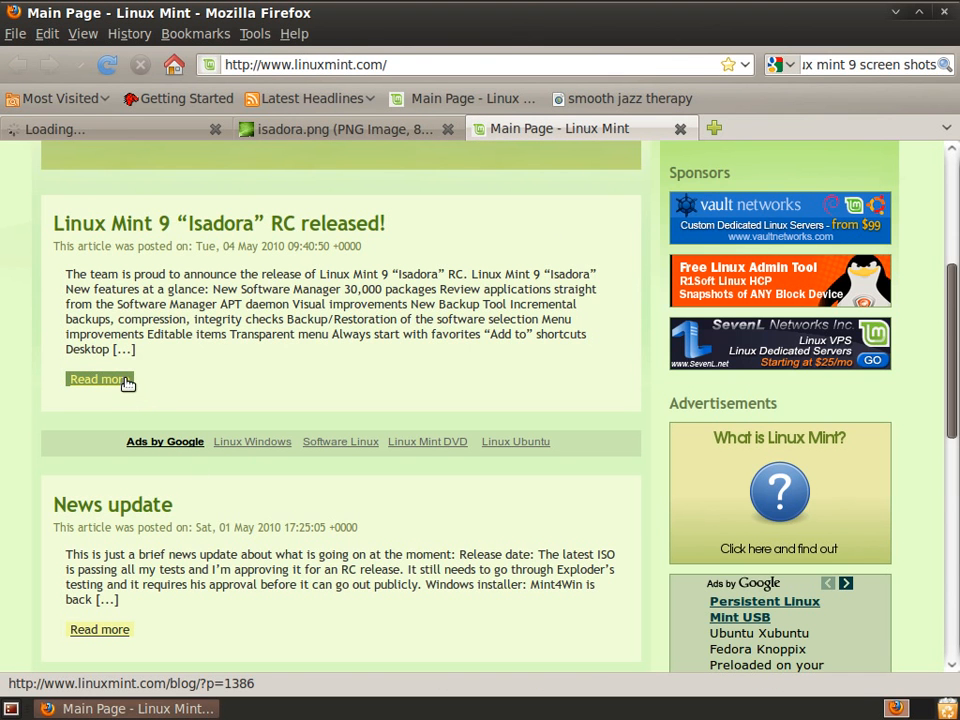
left_click(100, 380)
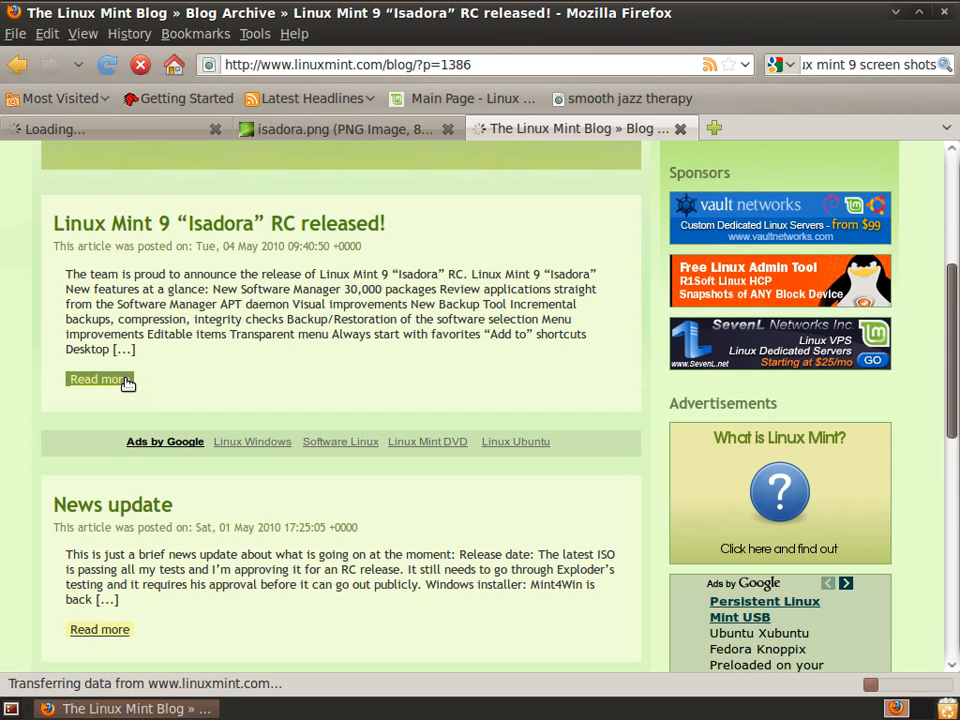
left_click(100, 380)
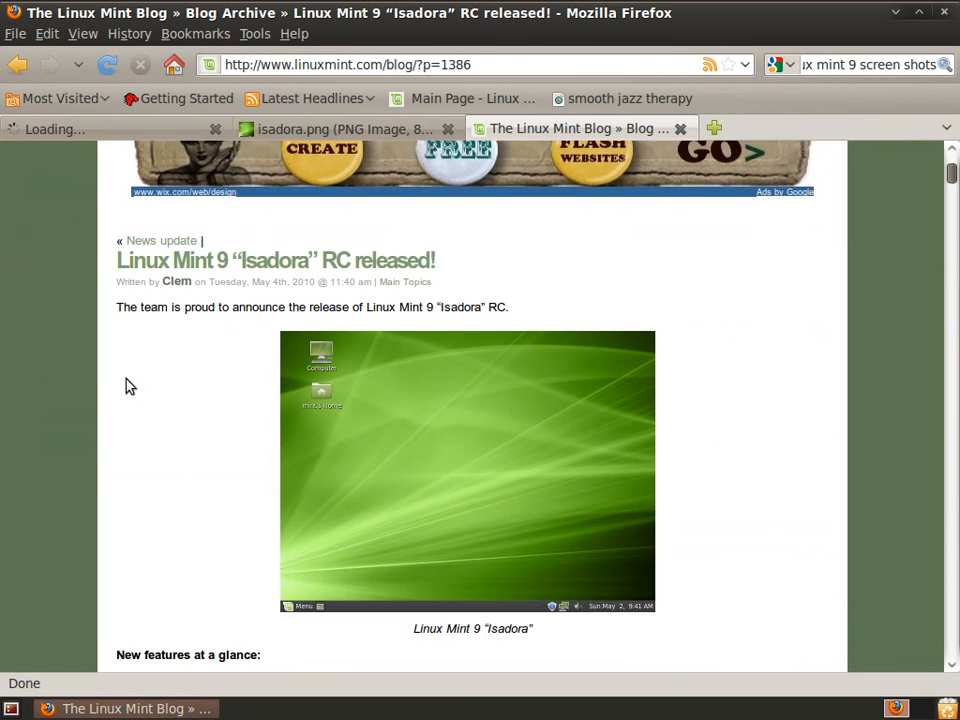
Step: Scroll through the article past the download links to the 208 reader responses
scroll("down", 3)
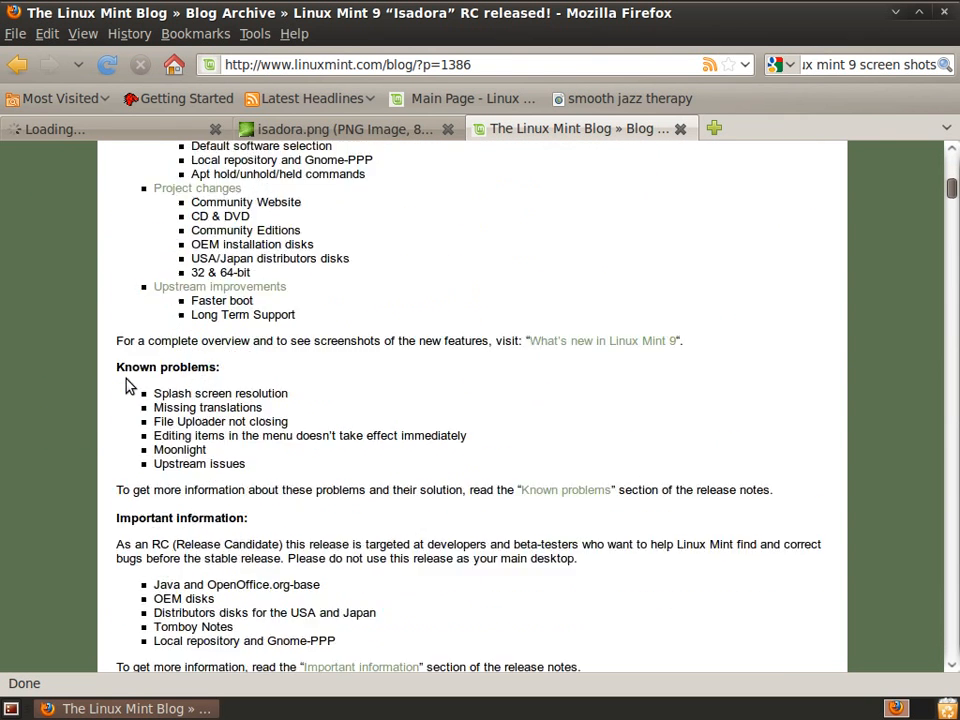
scroll("down", 3)
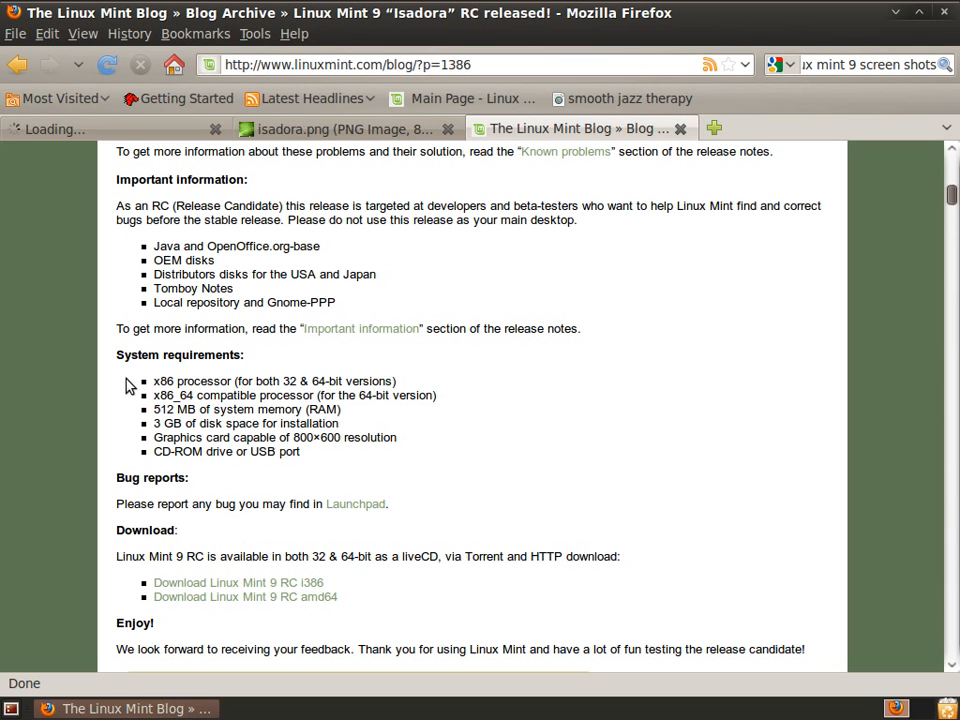
mouse_move(564, 440)
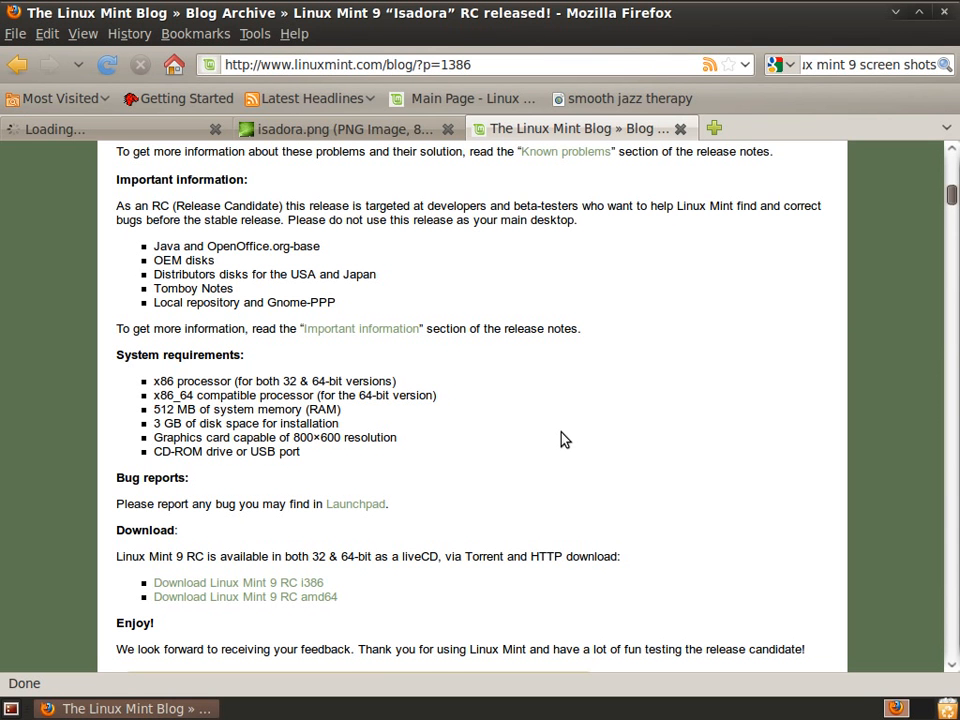
scroll("down", 3)
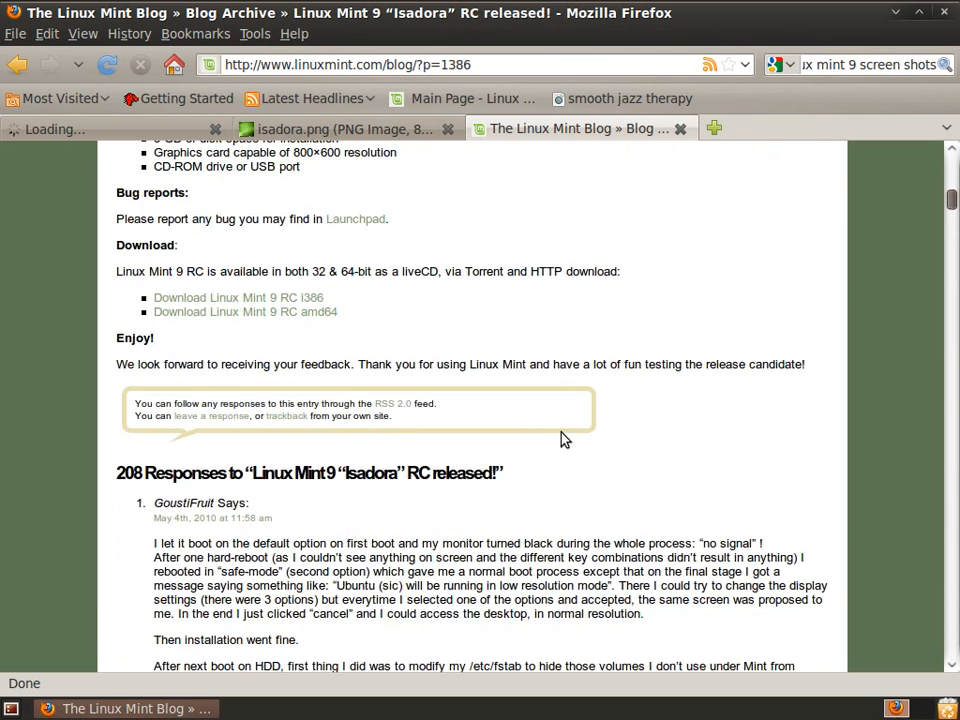
mouse_move(576, 400)
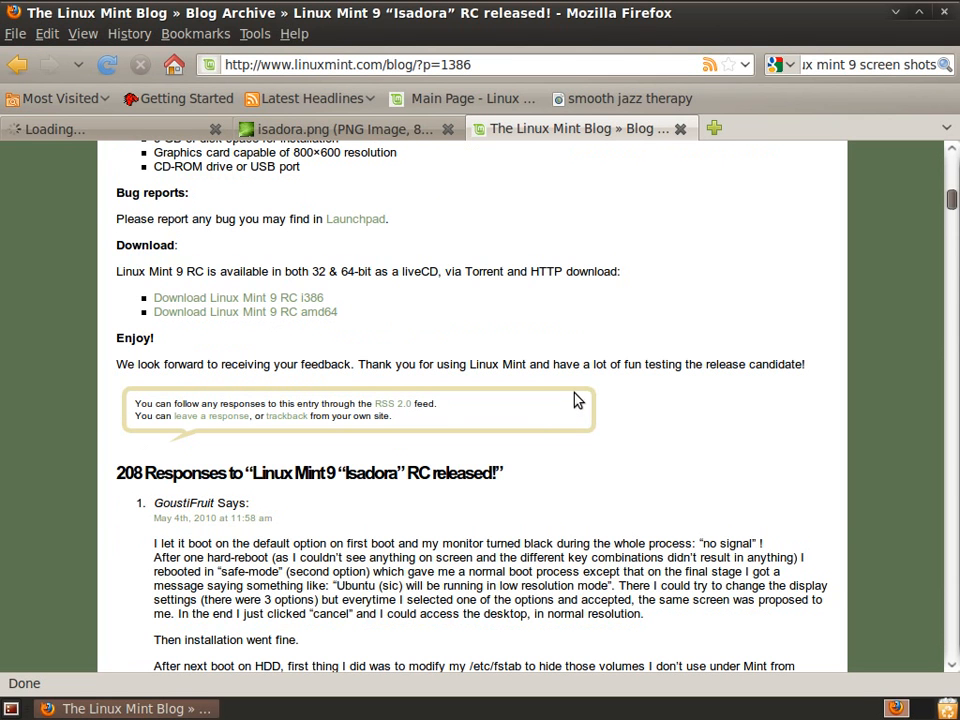